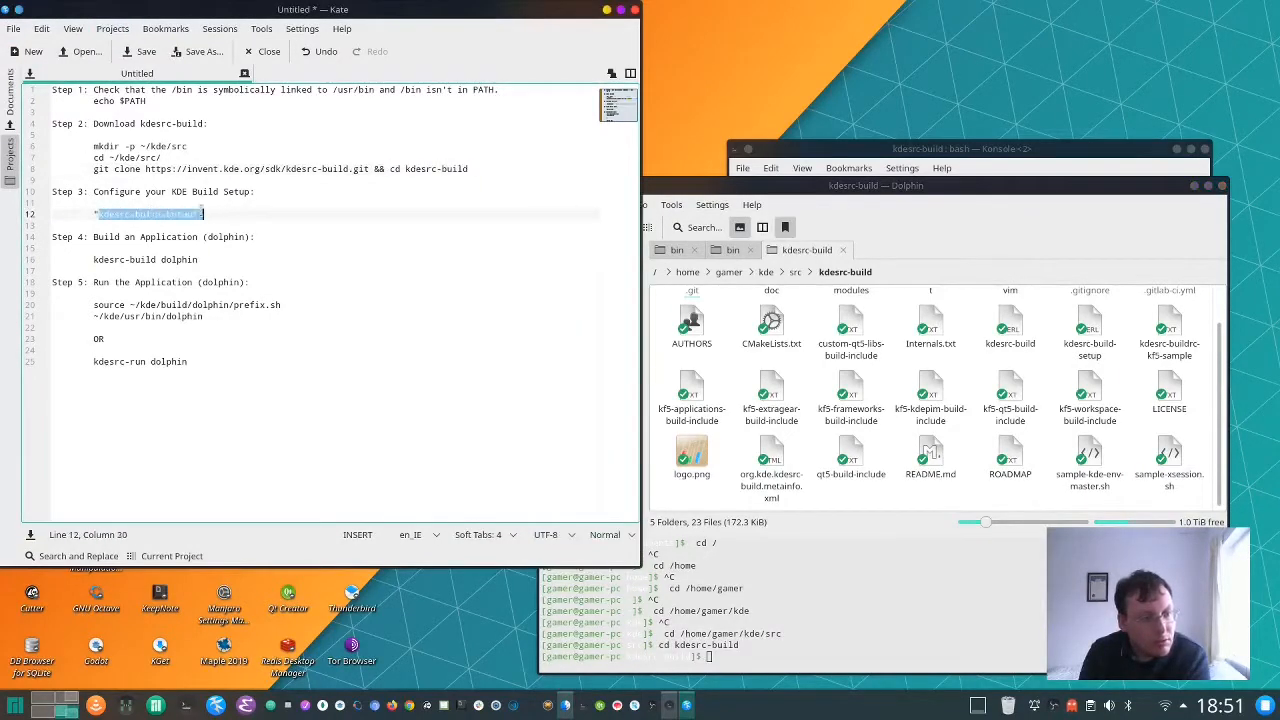
# Copy the kdesrc-build-setup command from Kate's notes into the Konsole prompt
pyautogui.rightClick(150, 214)
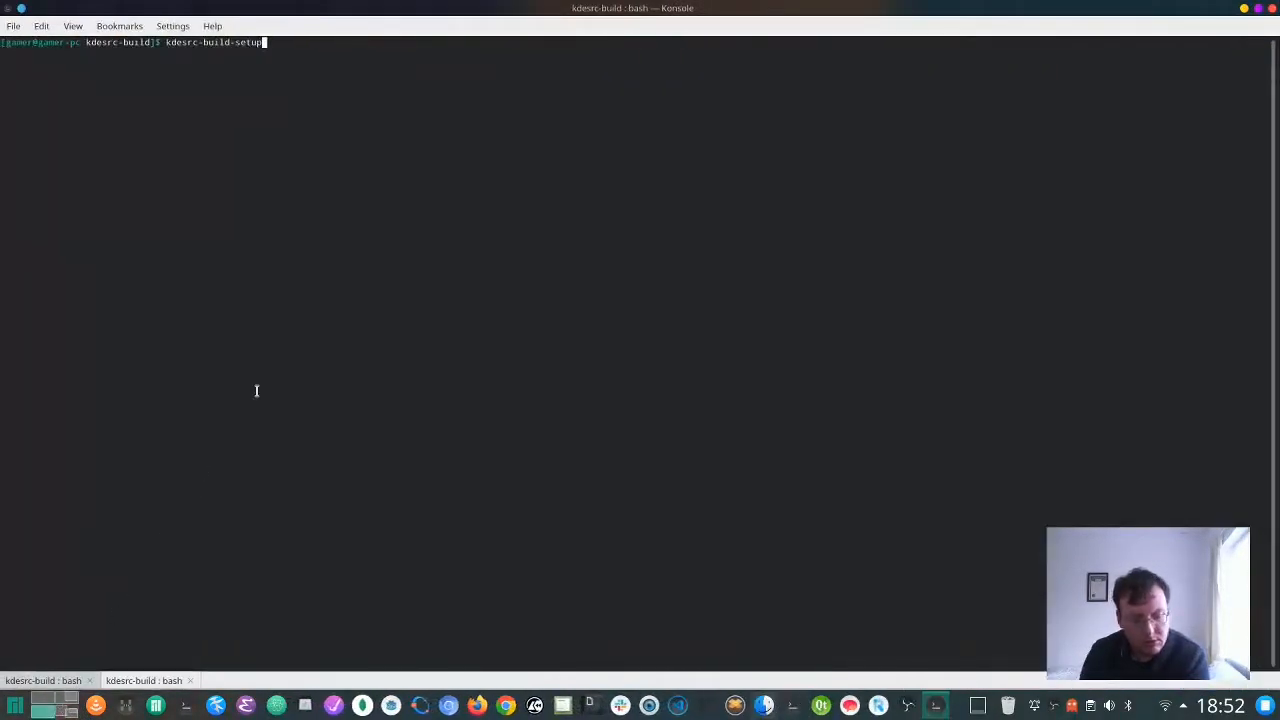
# Launch kdesrc-build-setup and go through its introduction and tutorial
pyautogui.press('Return')
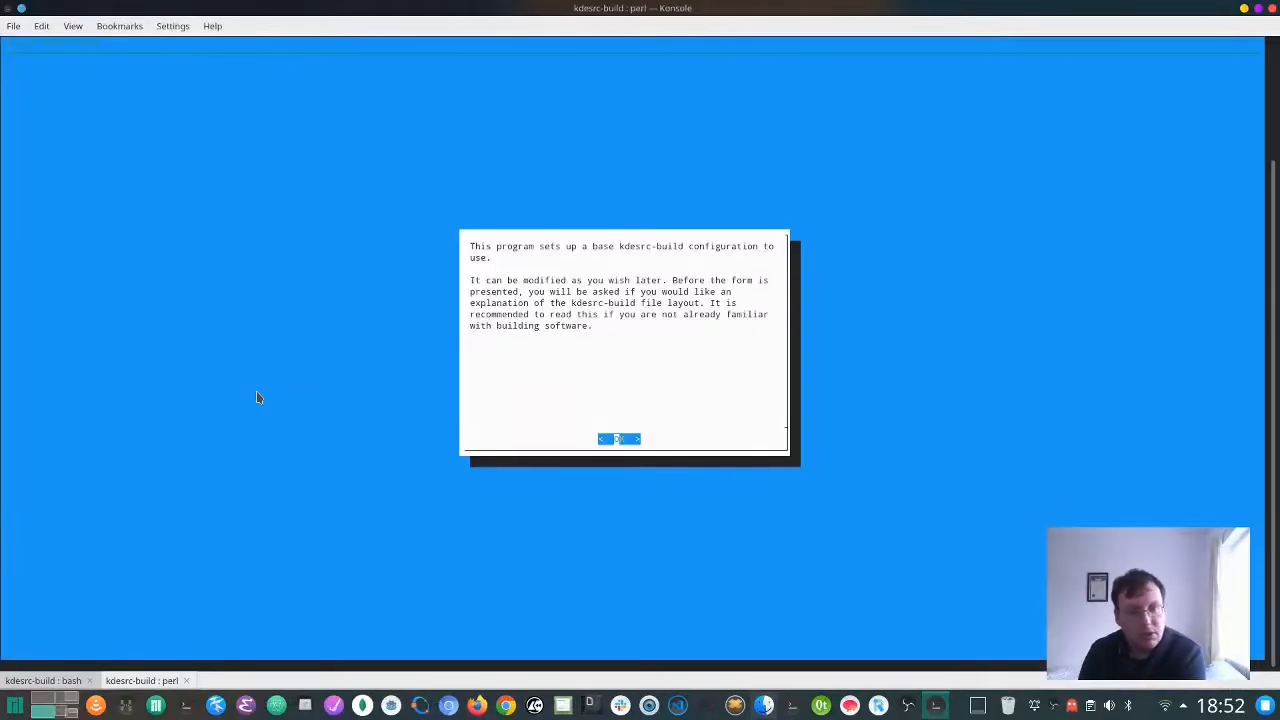
pyautogui.click(618, 439)
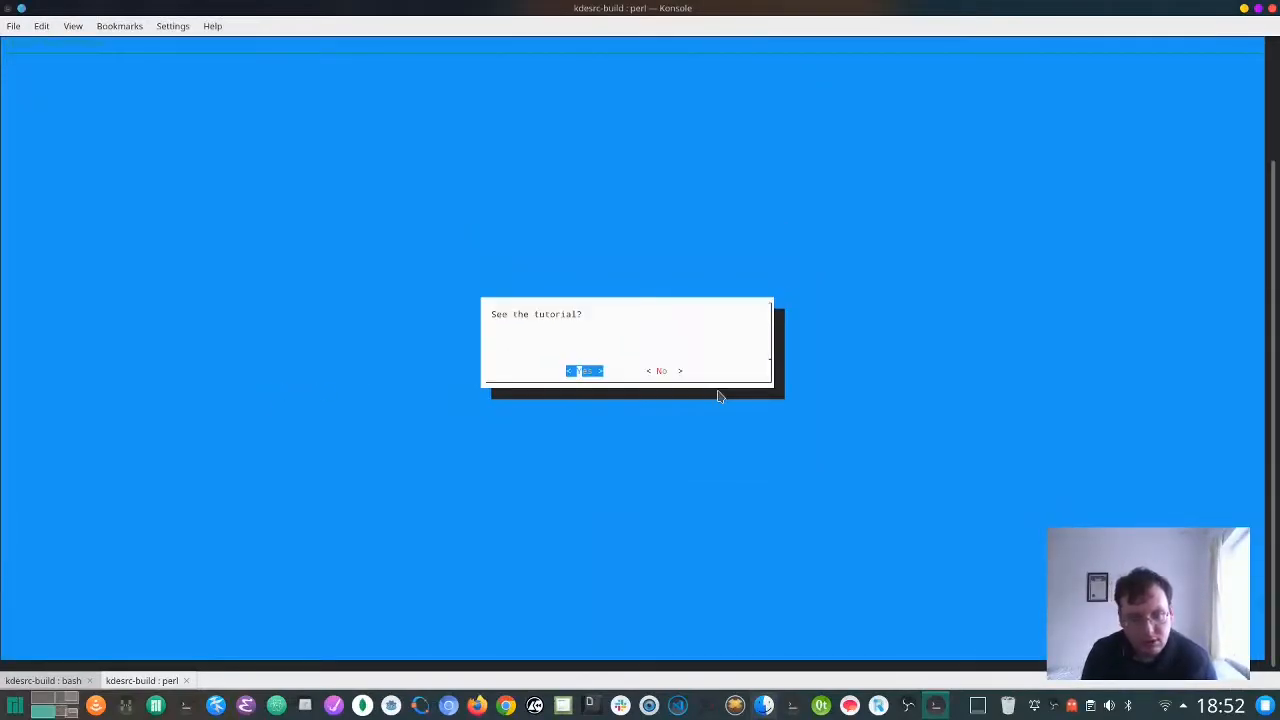
pyautogui.click(585, 371)
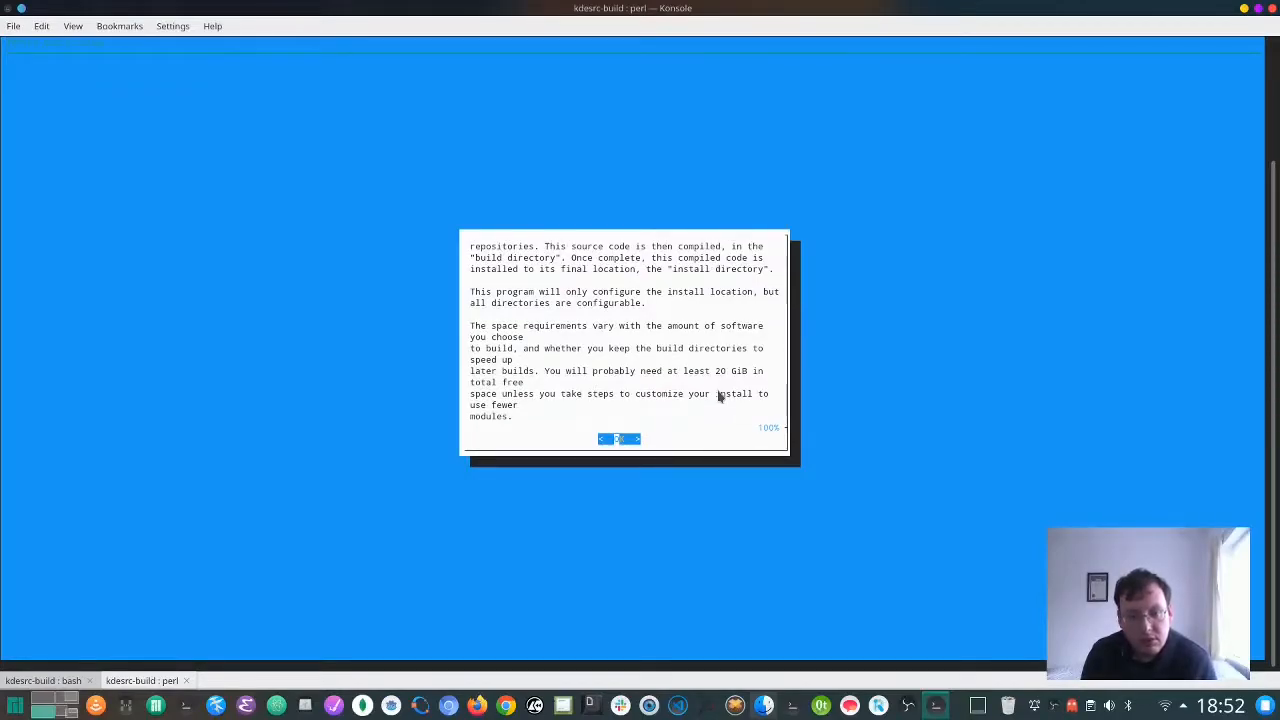
pyautogui.click(618, 438)
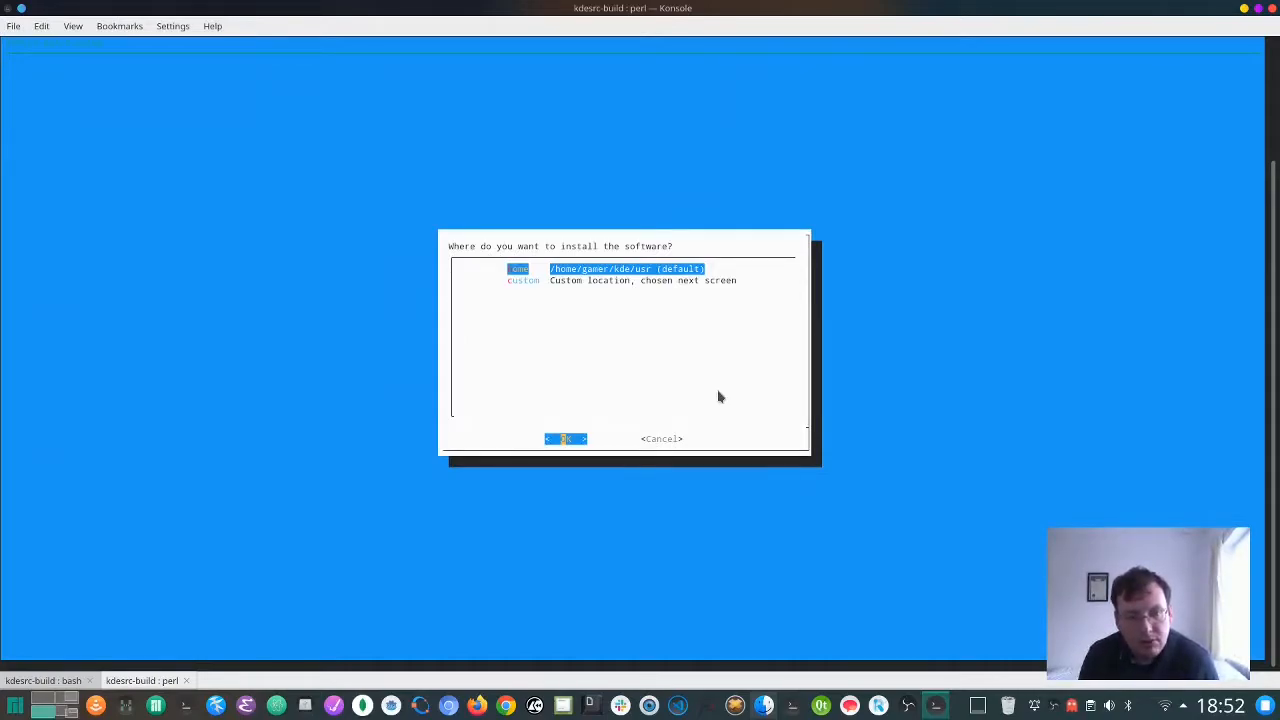
# Accept the default install, source and build directories under /home/gamer/kde
pyautogui.click(565, 438)
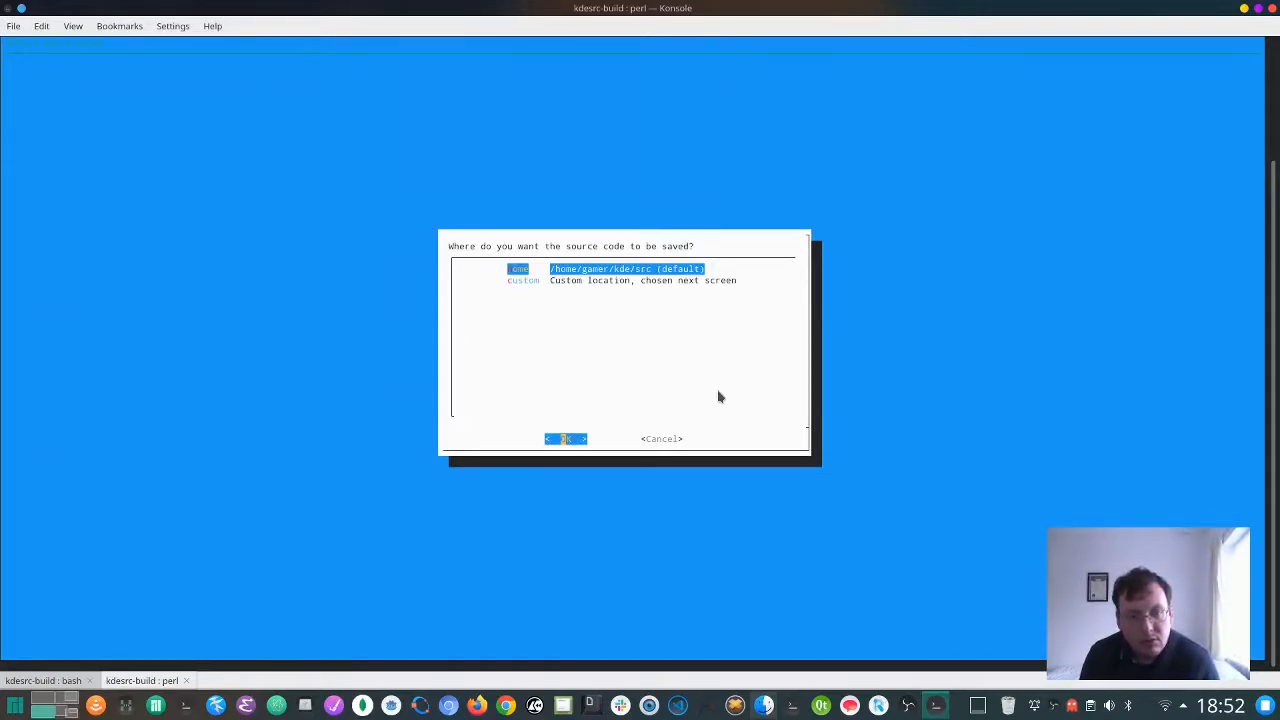
pyautogui.click(565, 438)
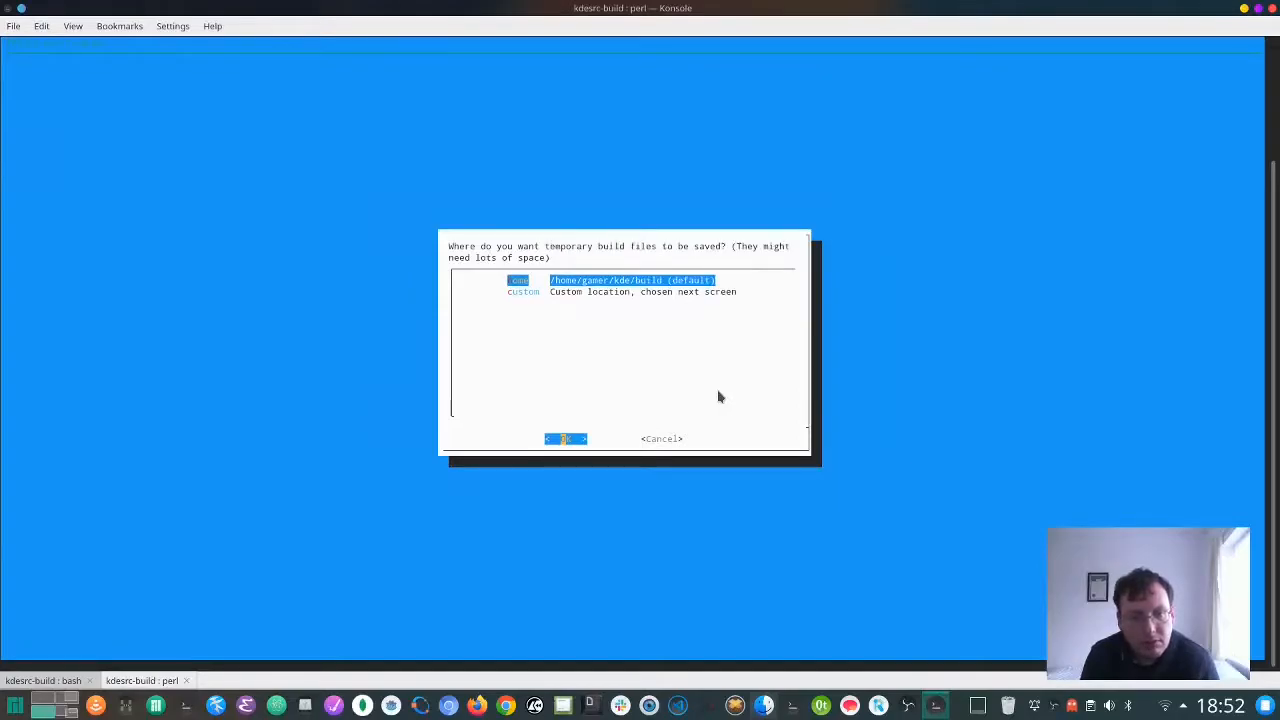
pyautogui.click(565, 438)
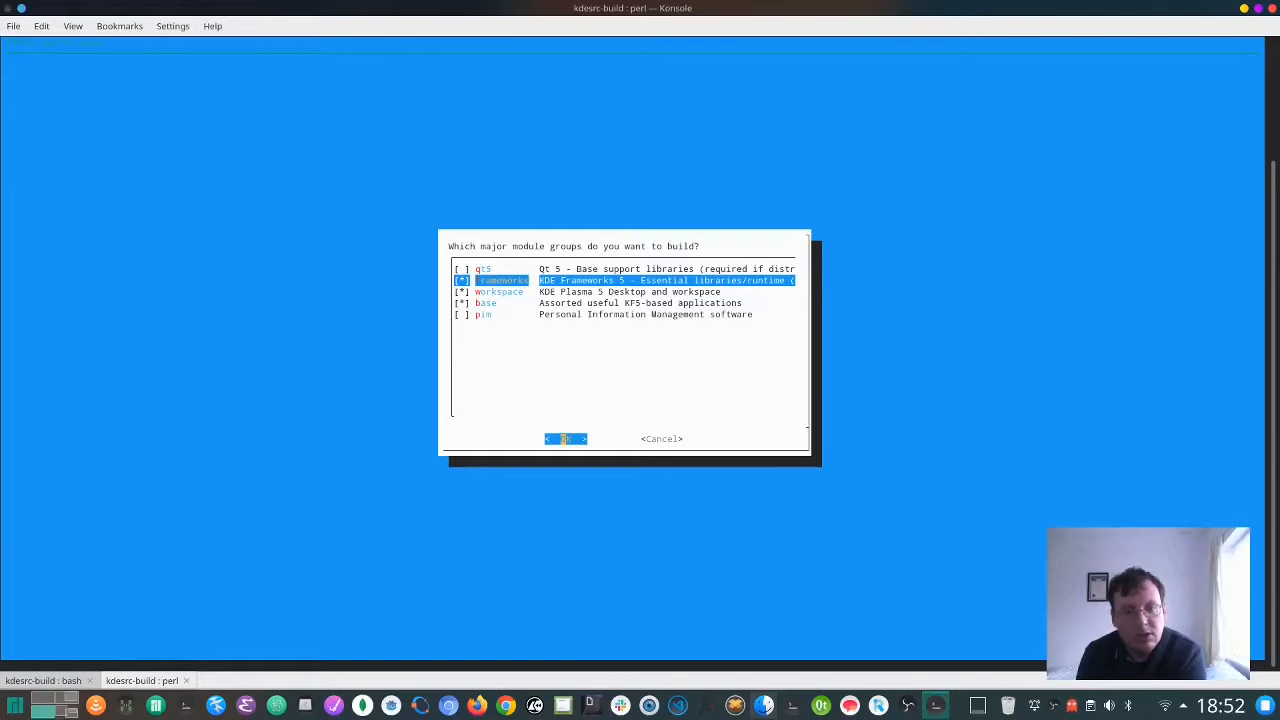
# Select the frameworks, workspace and base module groups, and write ~/.kdesrc-buildrc after backing up the old one
pyautogui.press('Down')
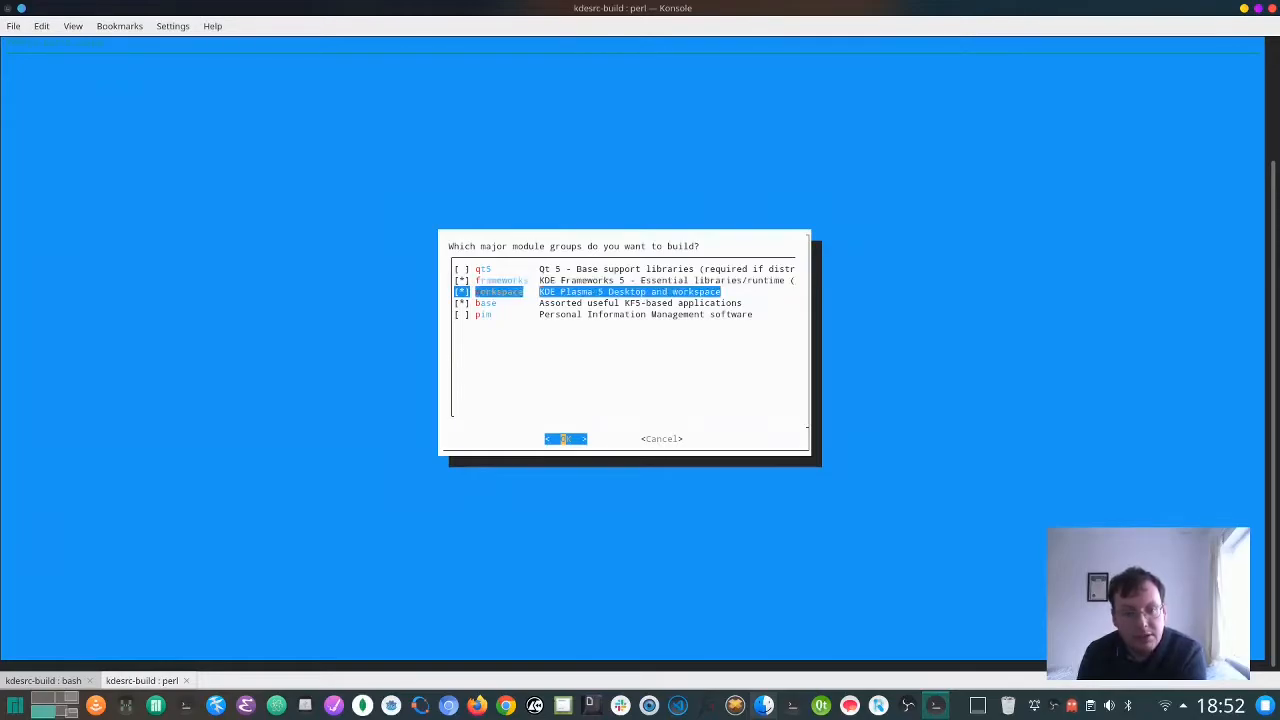
pyautogui.press('Down')
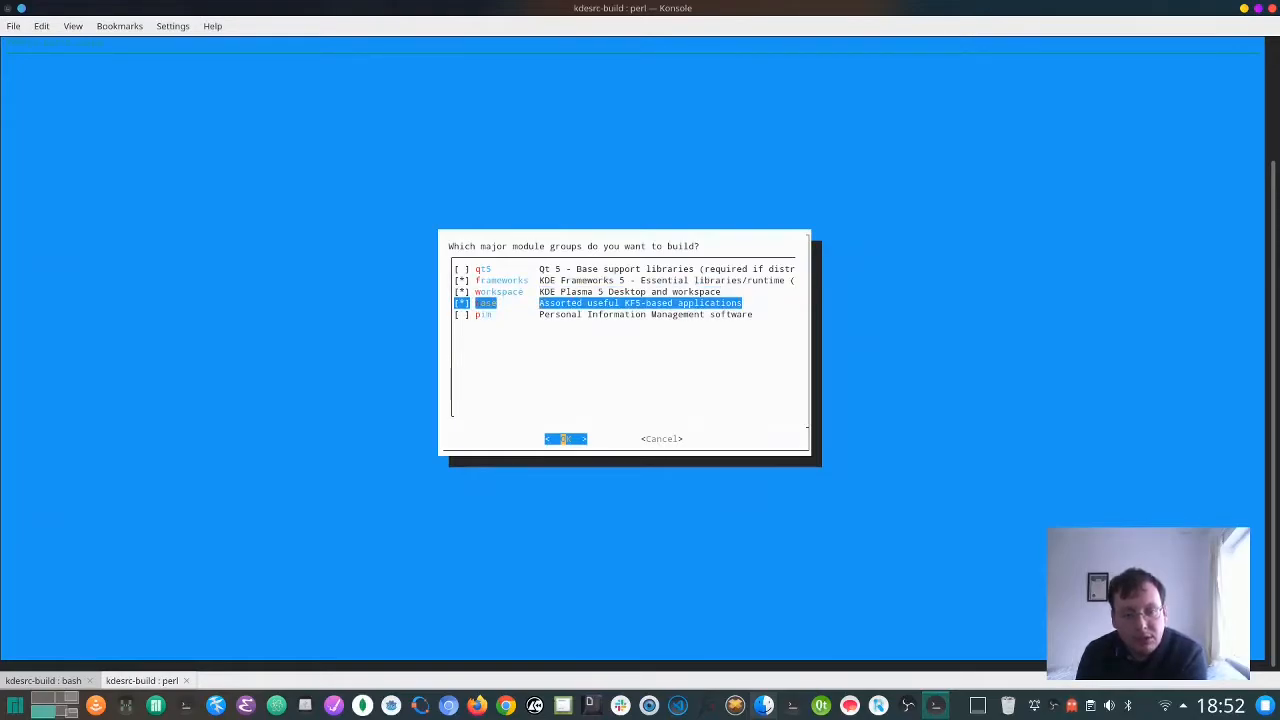
pyautogui.click(565, 438)
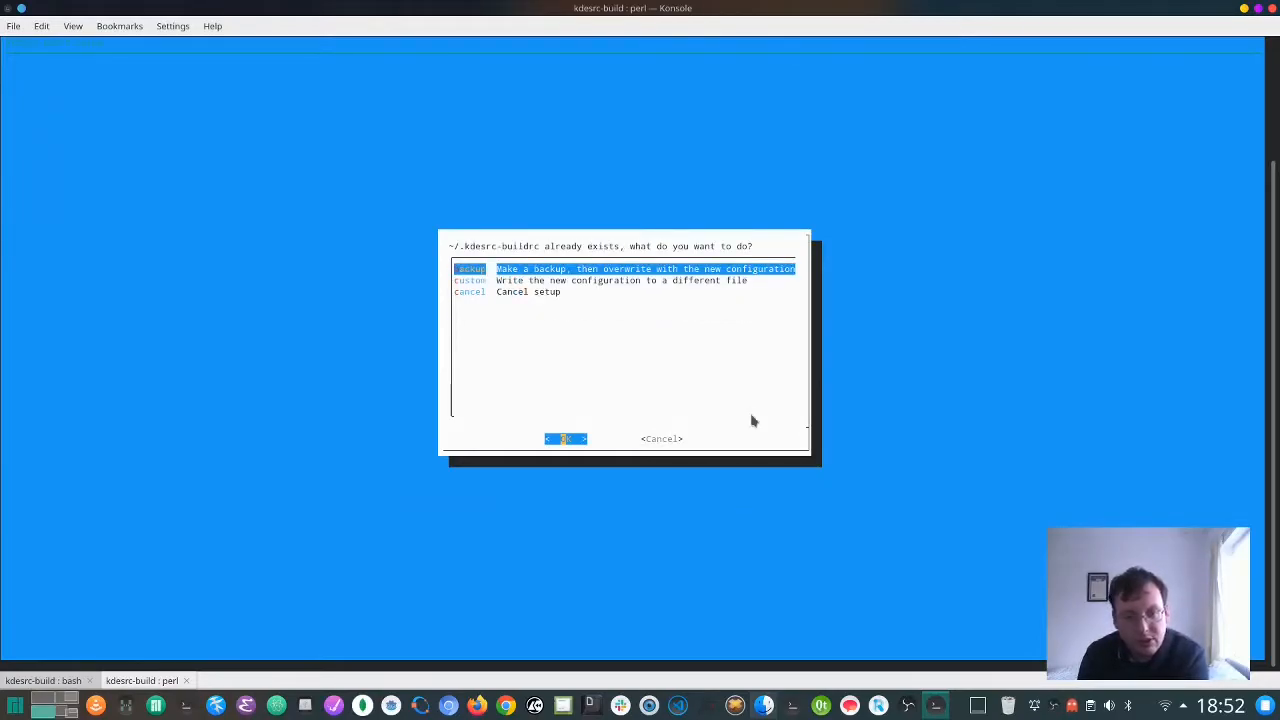
pyautogui.click(565, 438)
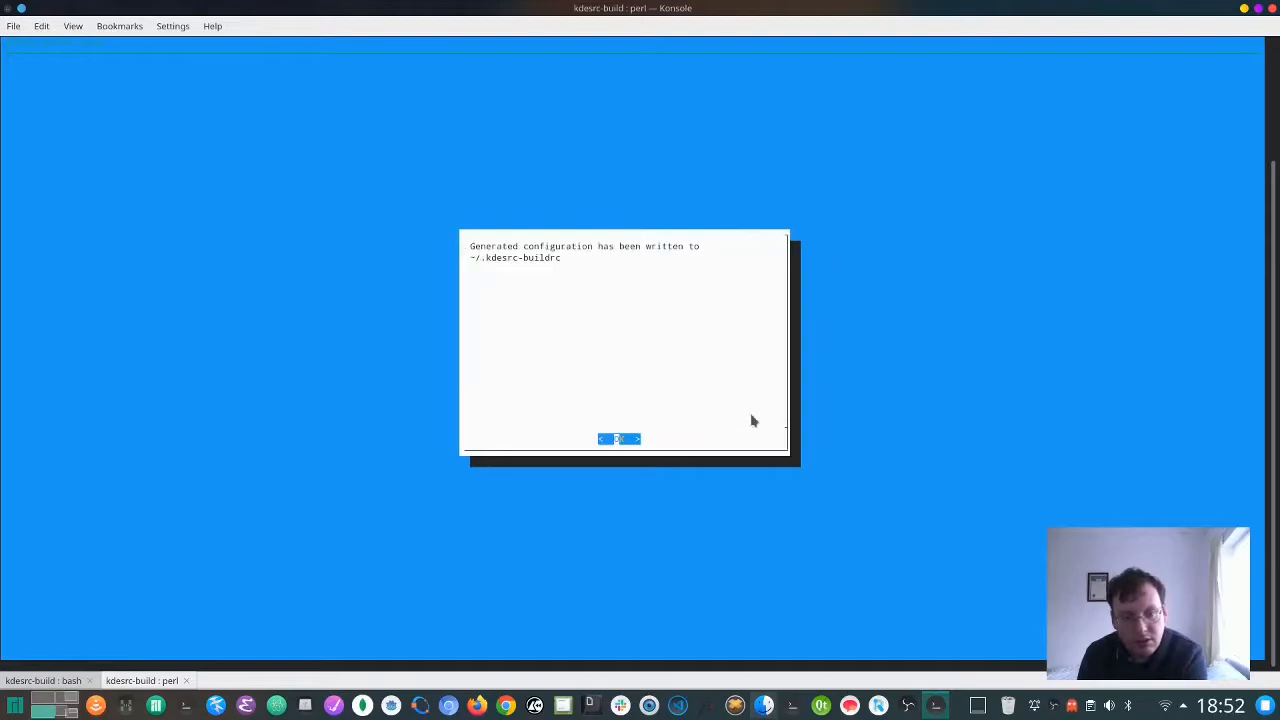
pyautogui.click(618, 439)
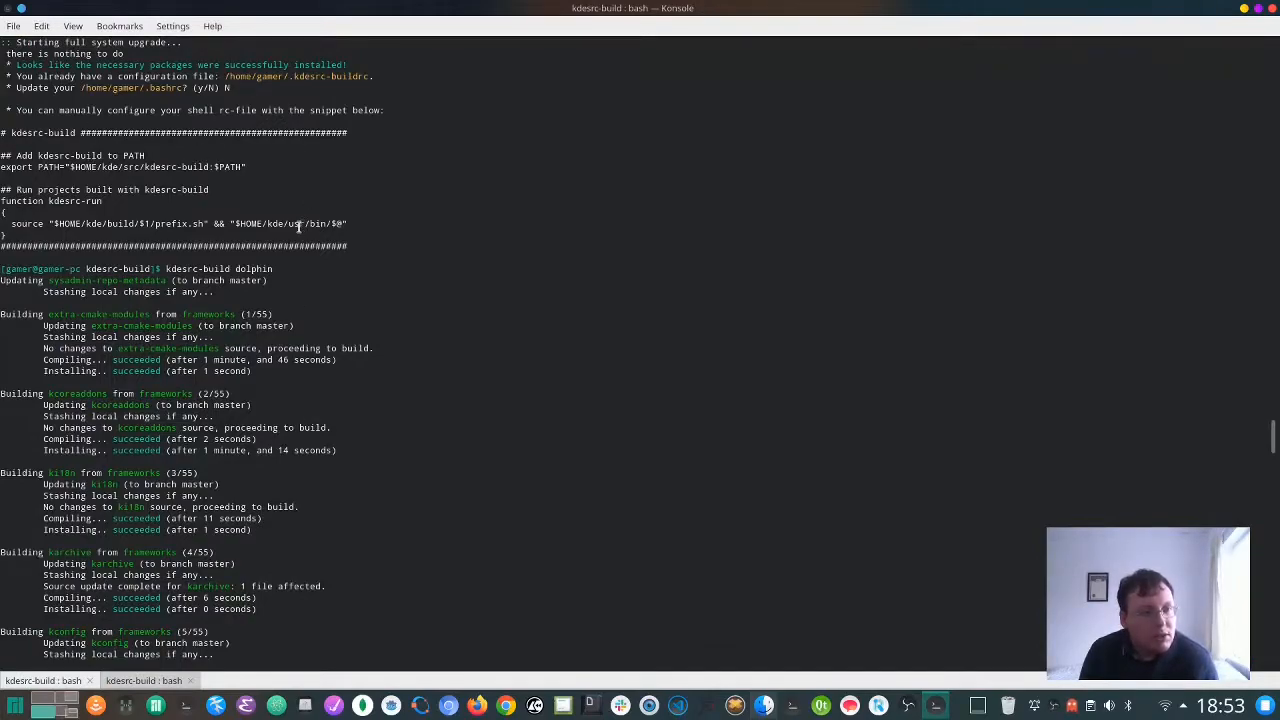
pyautogui.moveTo(345, 150)
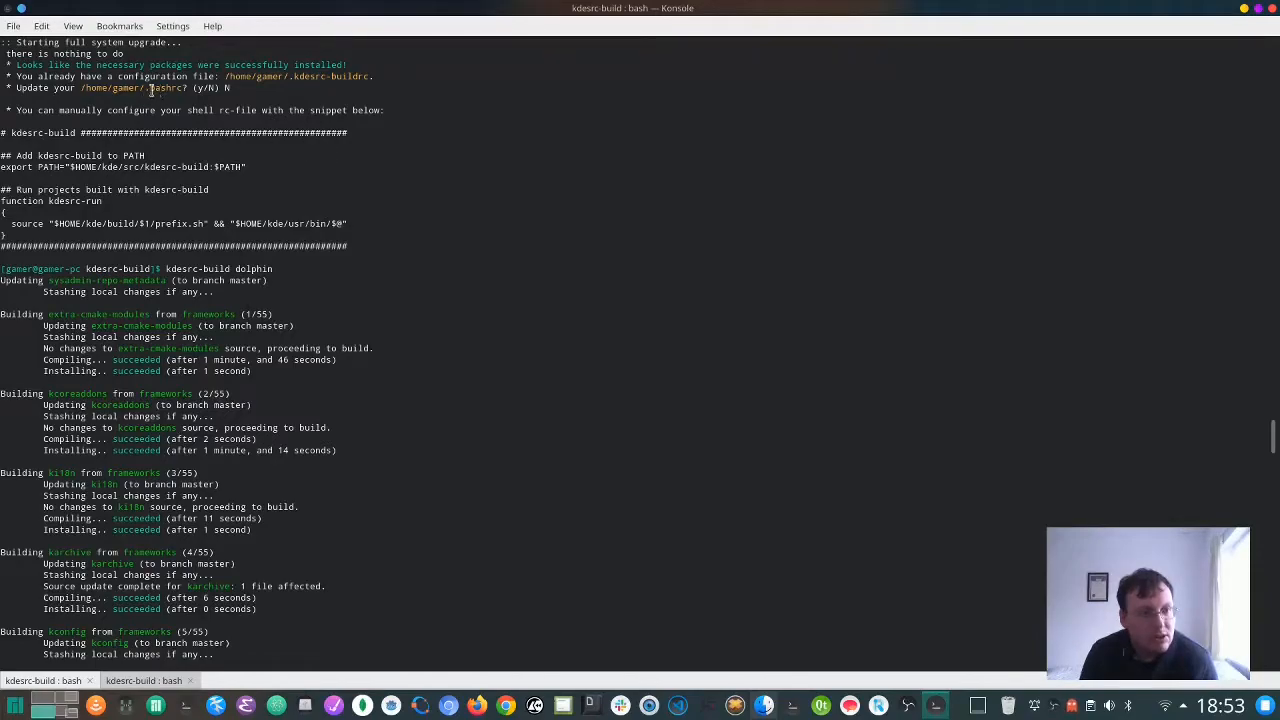
# Scroll through the kdesrc-build dolphin output showing framework modules compiled and installed
pyautogui.scroll(-3)
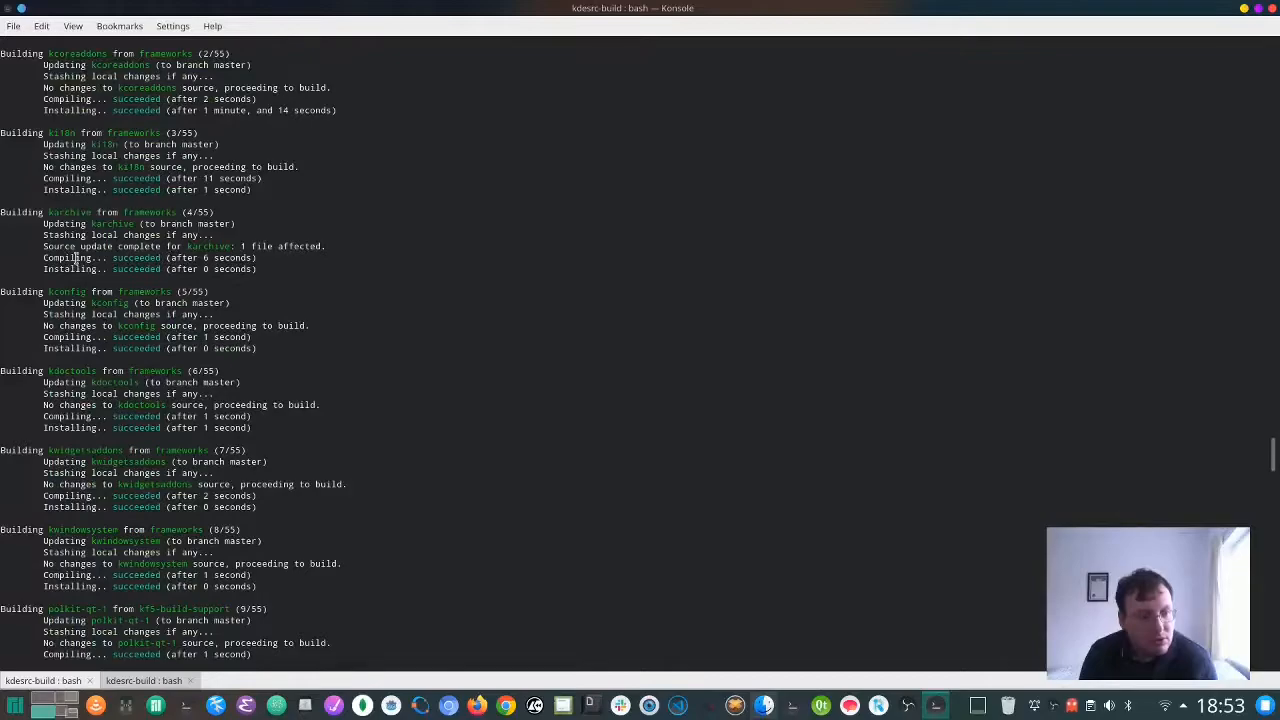
pyautogui.scroll(-3)
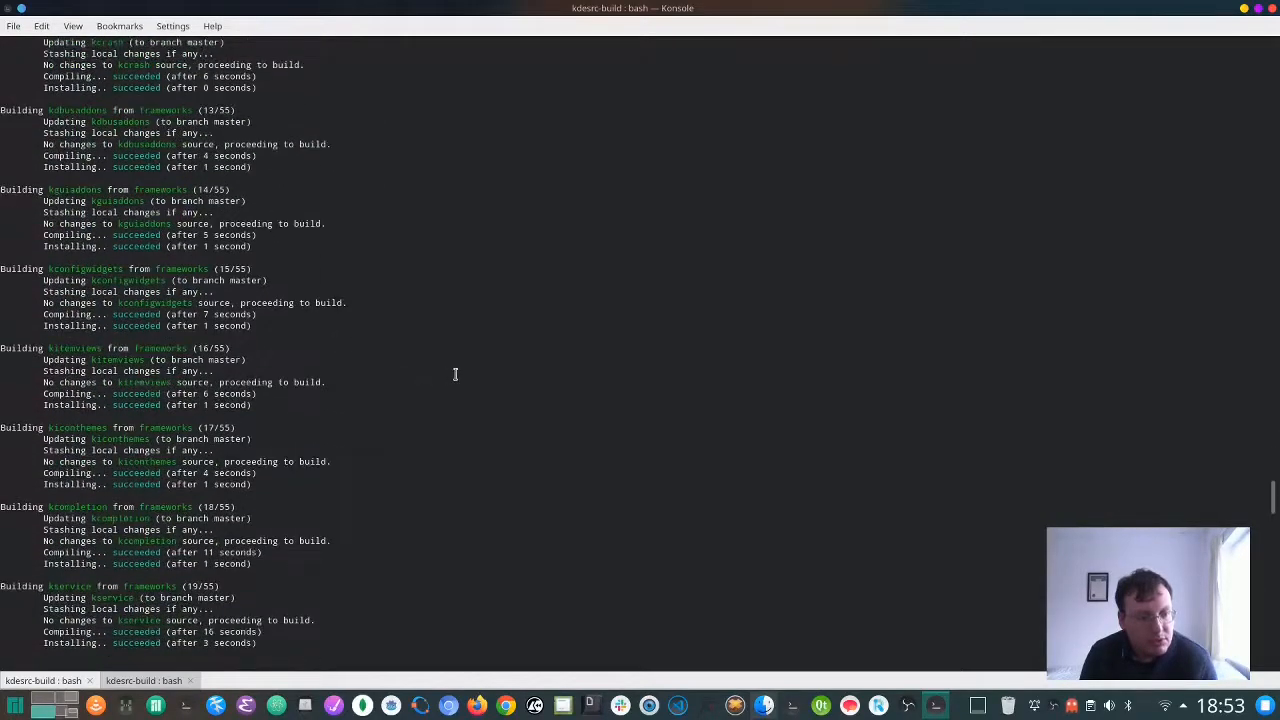
pyautogui.scroll(-3)
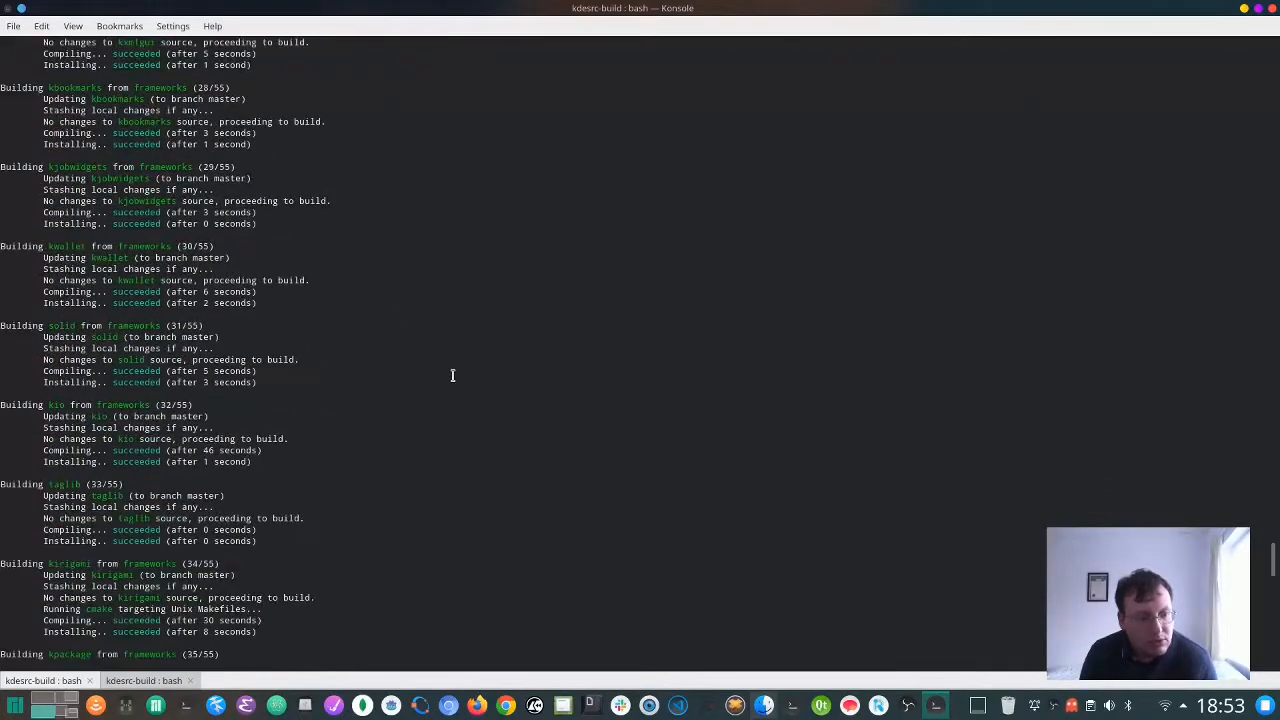
pyautogui.scroll(-3)
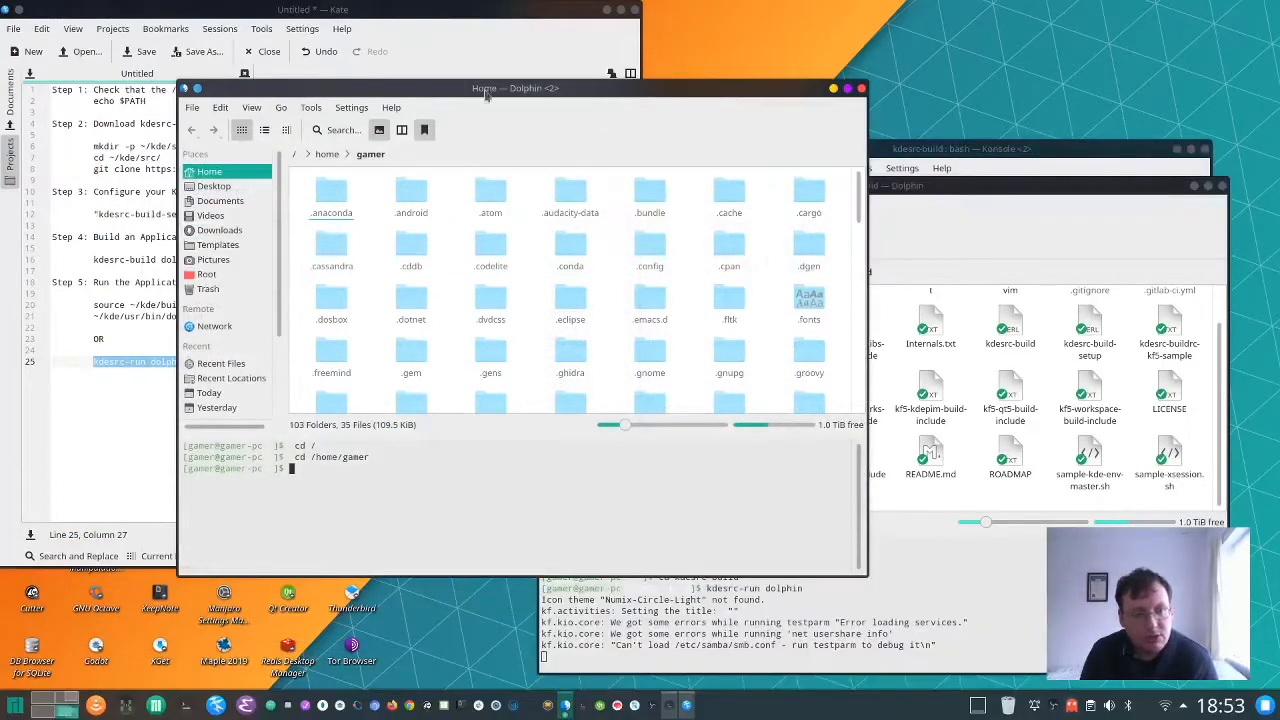
# Open About Dolphin in both windows to compare versions 20.11.70 and 20.04.3
pyautogui.click(391, 107)
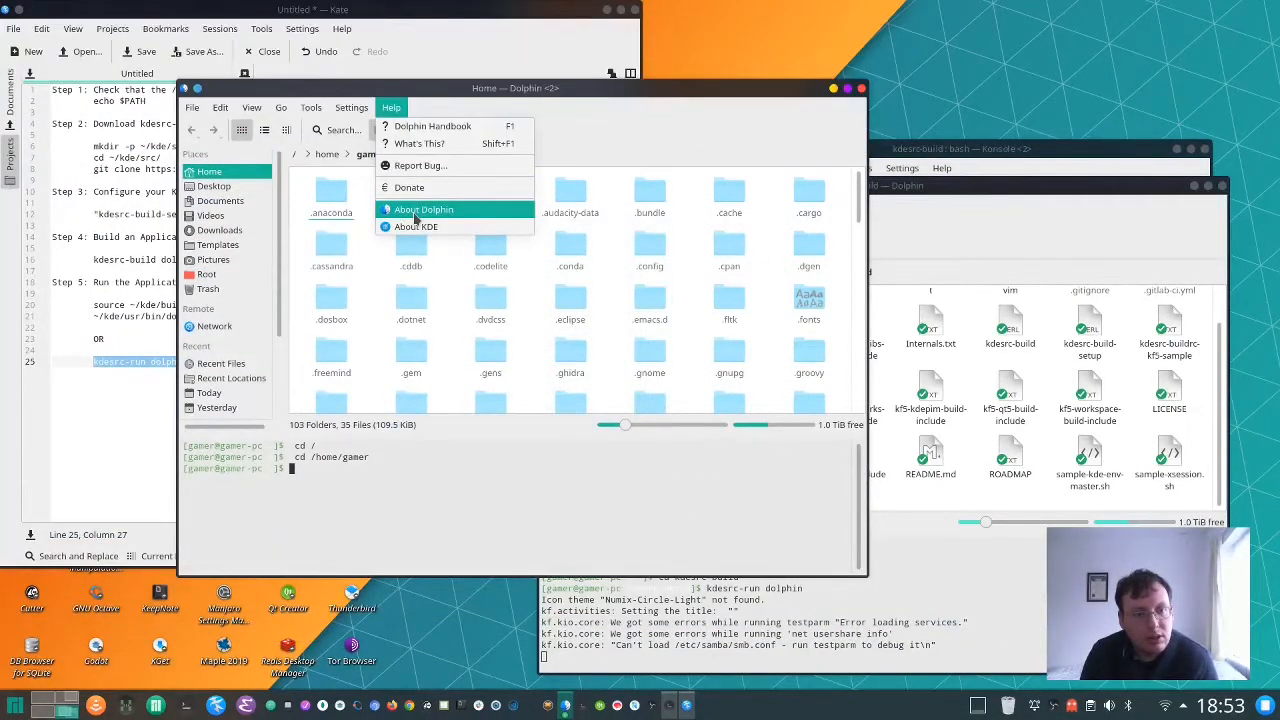
pyautogui.click(423, 209)
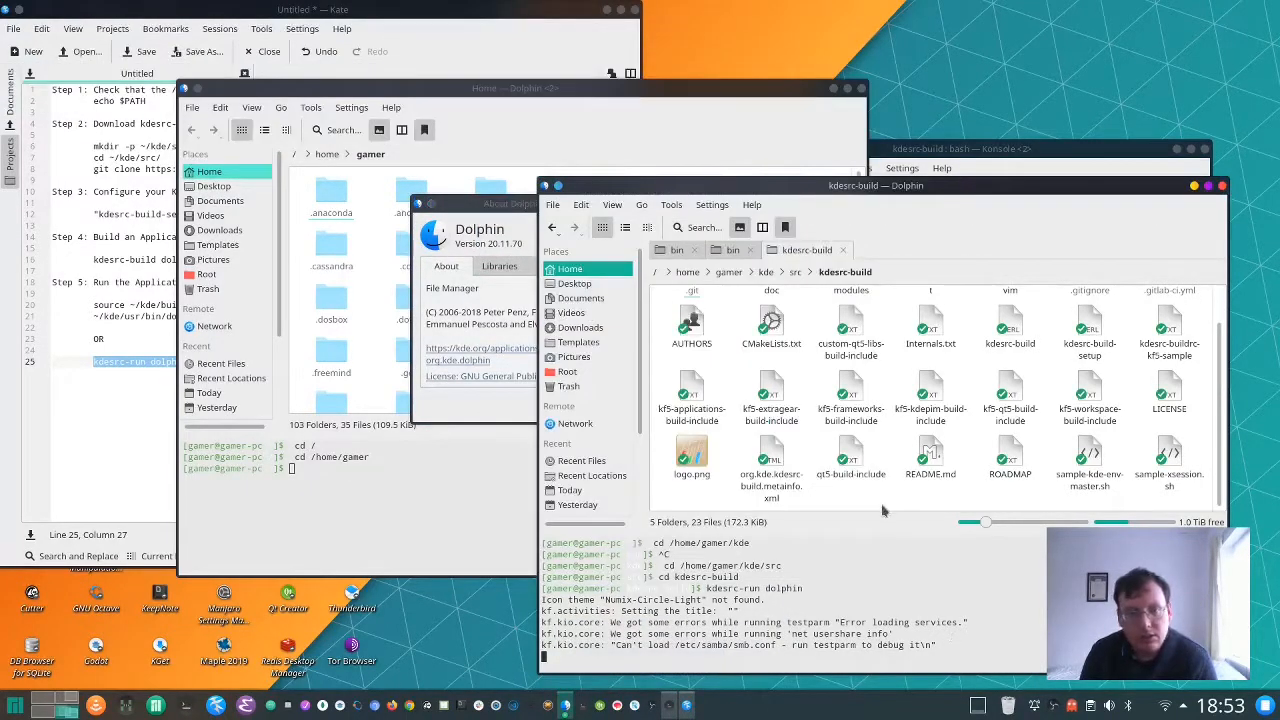
pyautogui.click(751, 205)
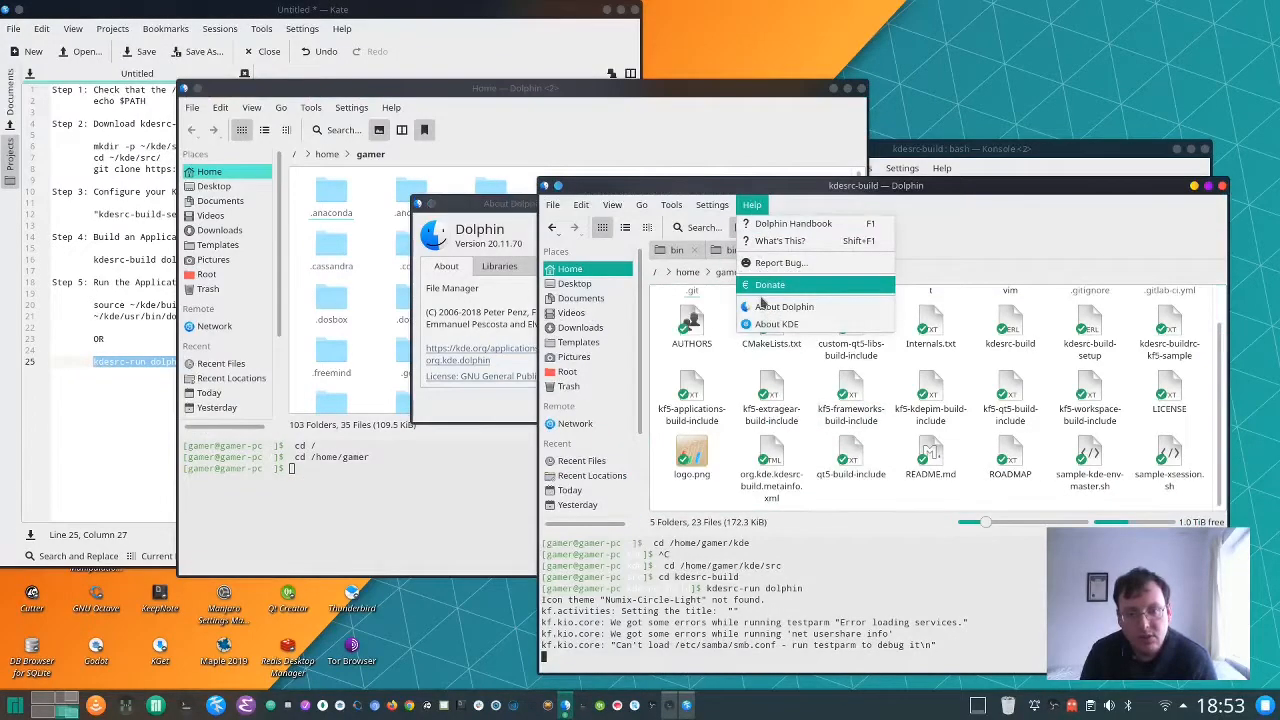
pyautogui.click(786, 306)
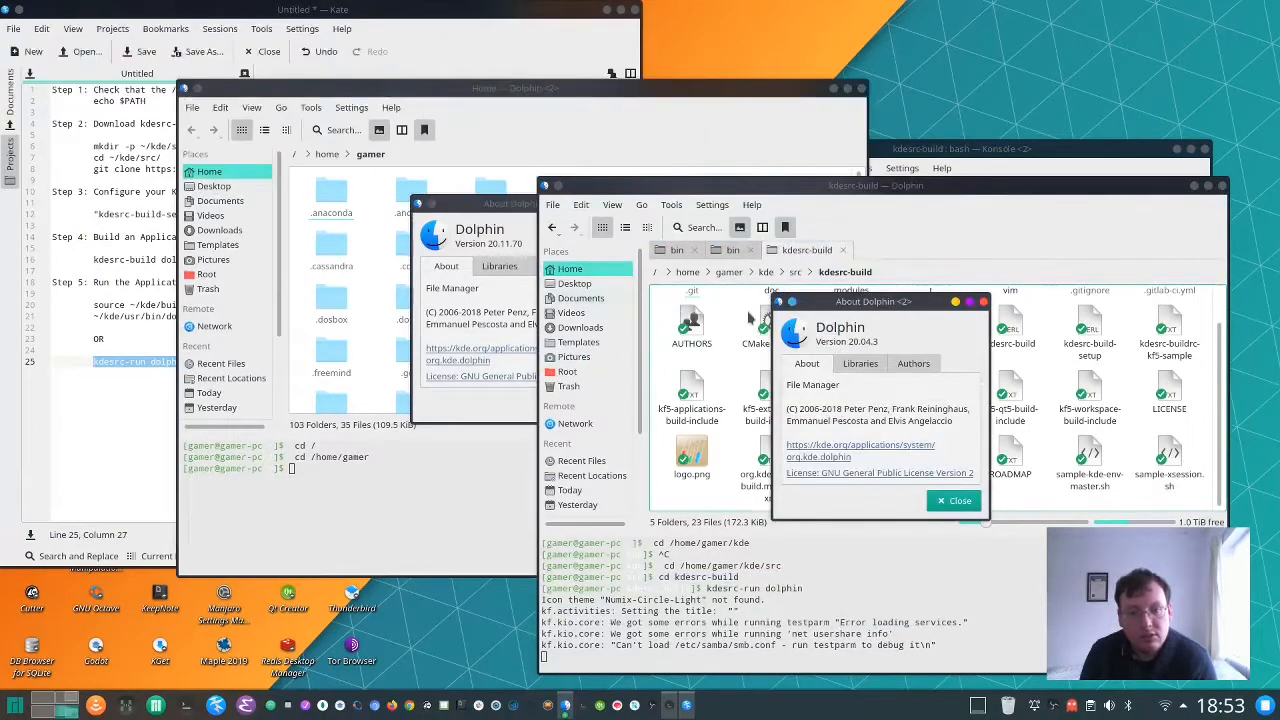